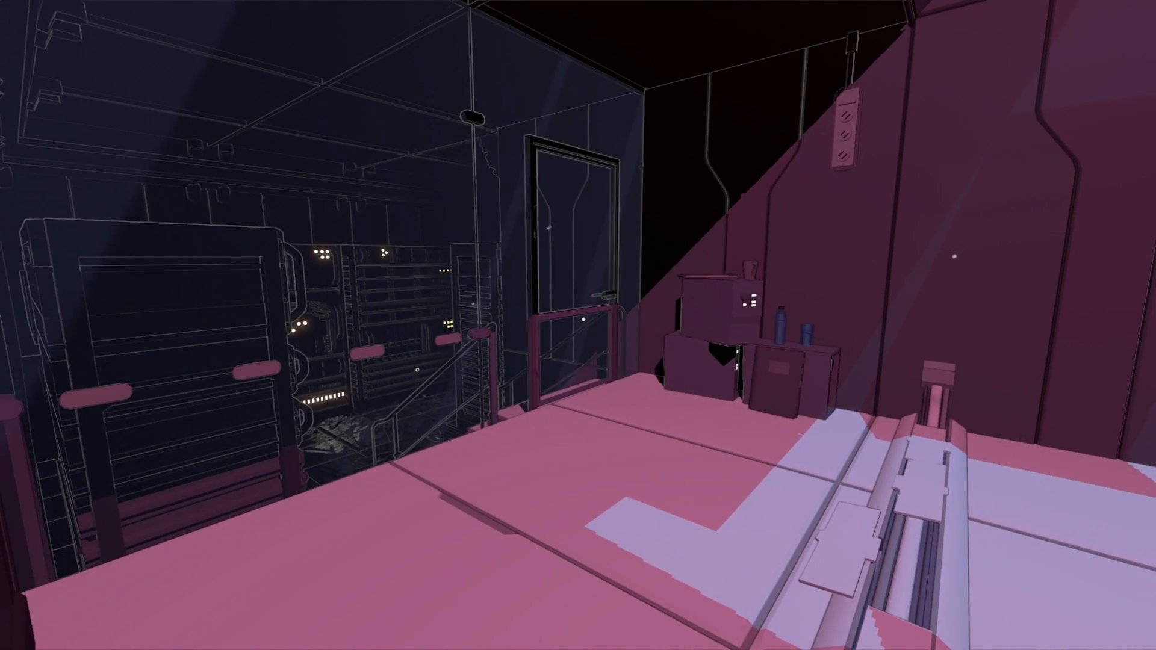
pyautogui.moveTo(578, 325)
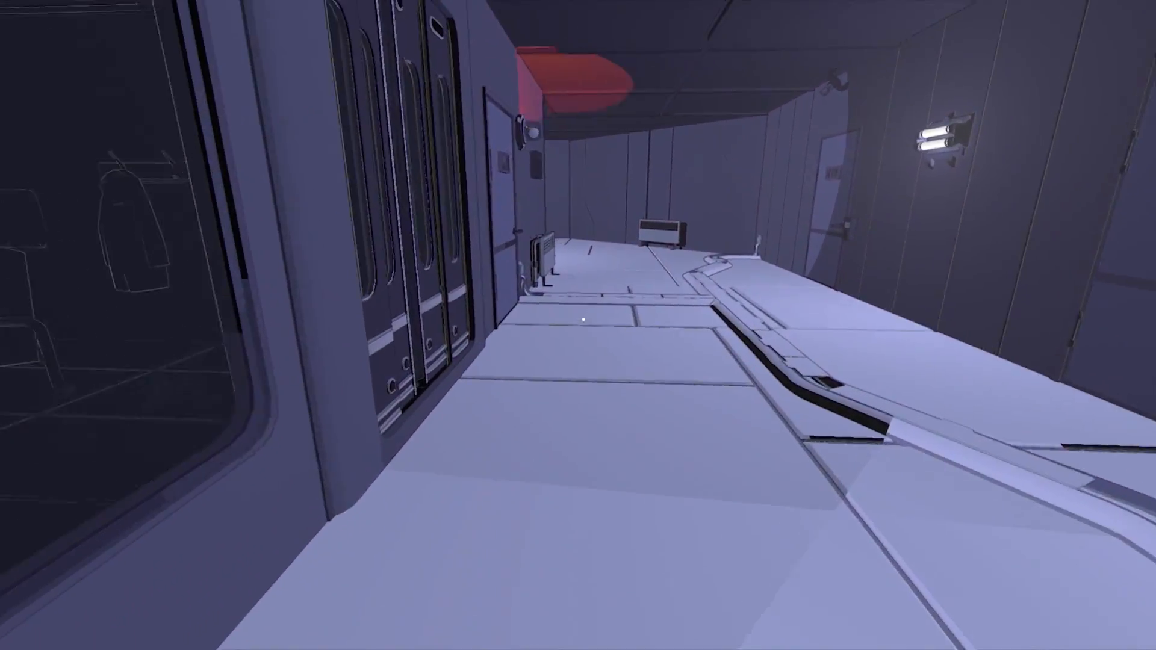
pyautogui.moveTo(578, 325)
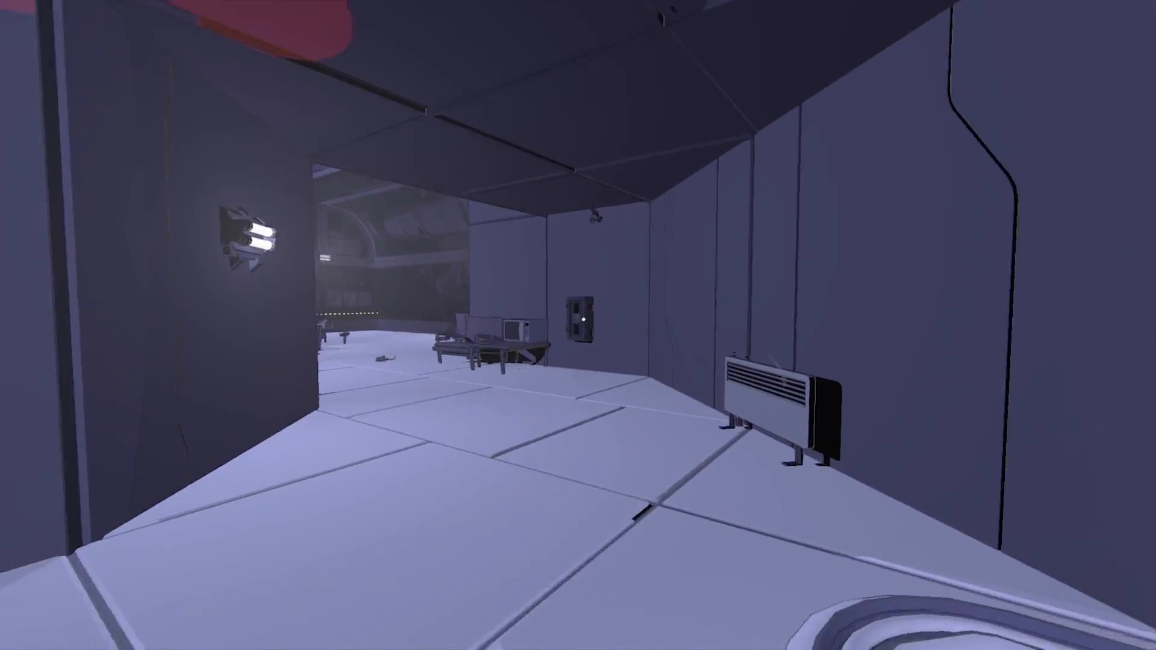
pyautogui.moveTo(578, 325)
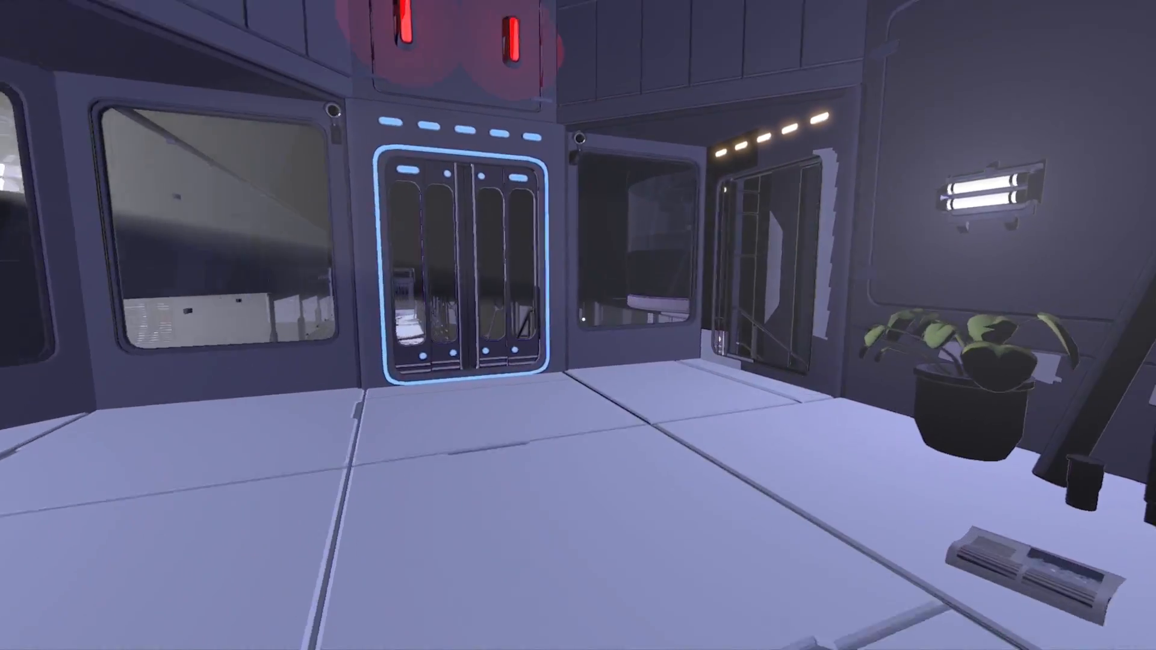
pyautogui.moveTo(578, 325)
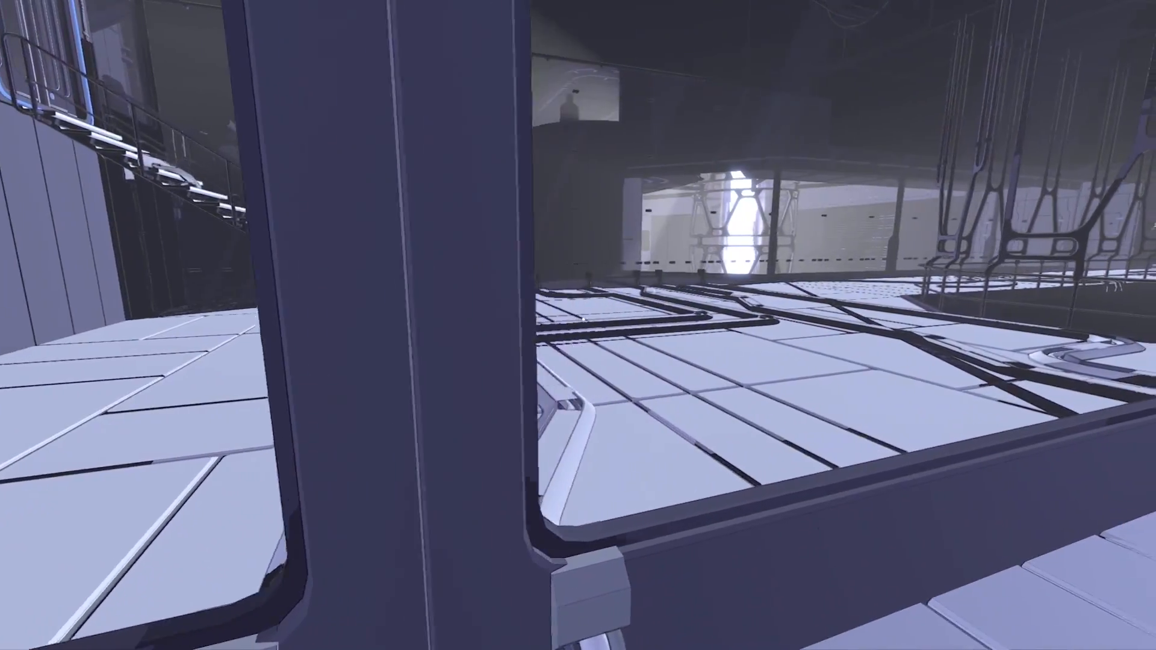
pyautogui.moveTo(578, 325)
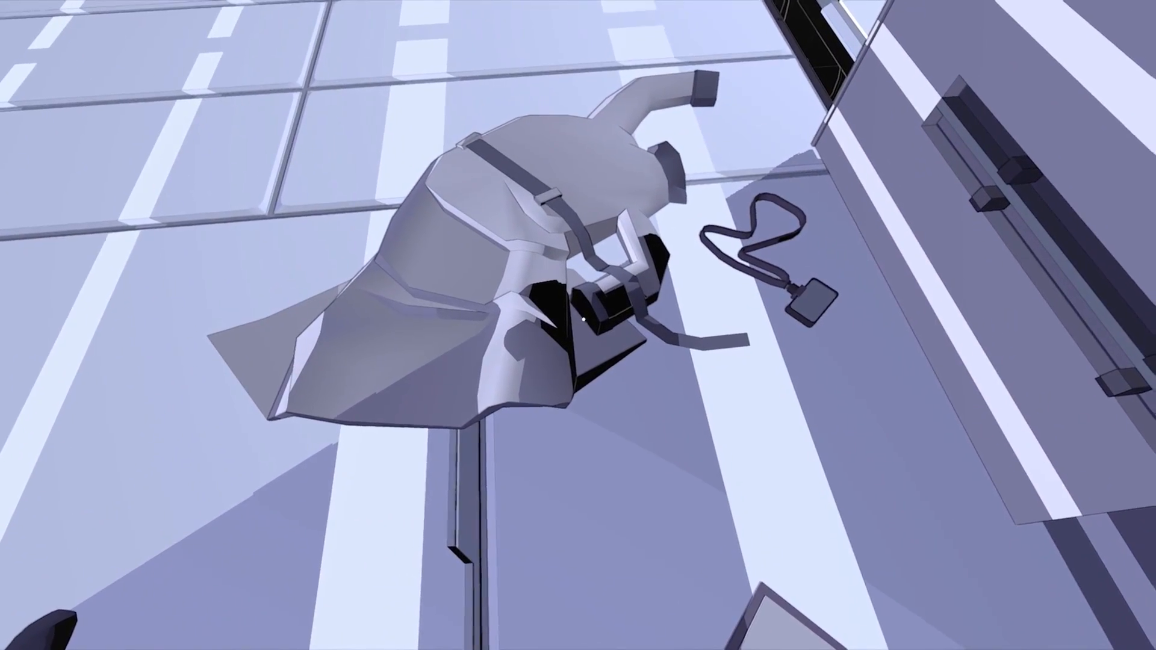
pyautogui.moveTo(578, 325)
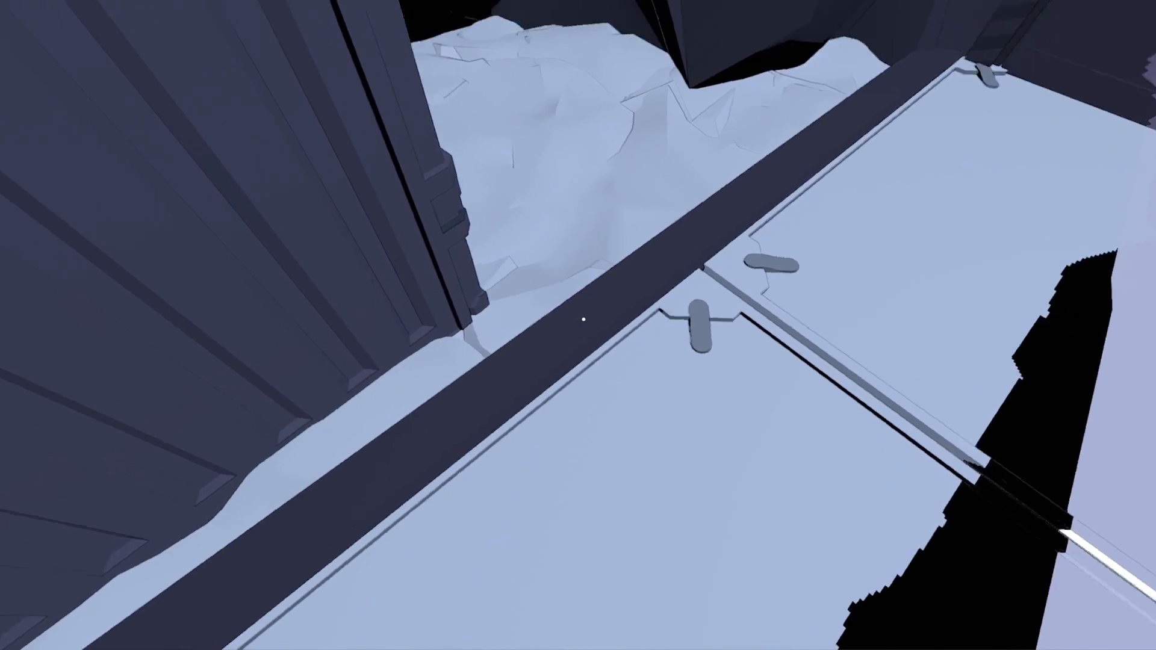
pyautogui.moveTo(579, 319)
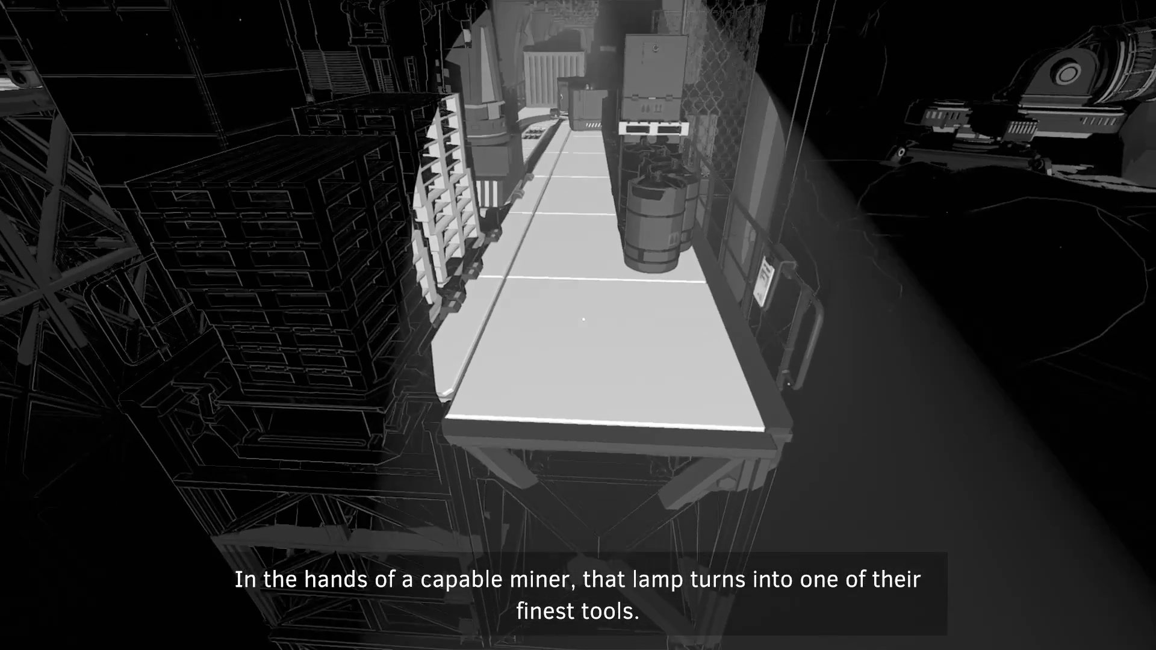
pyautogui.moveTo(578, 326)
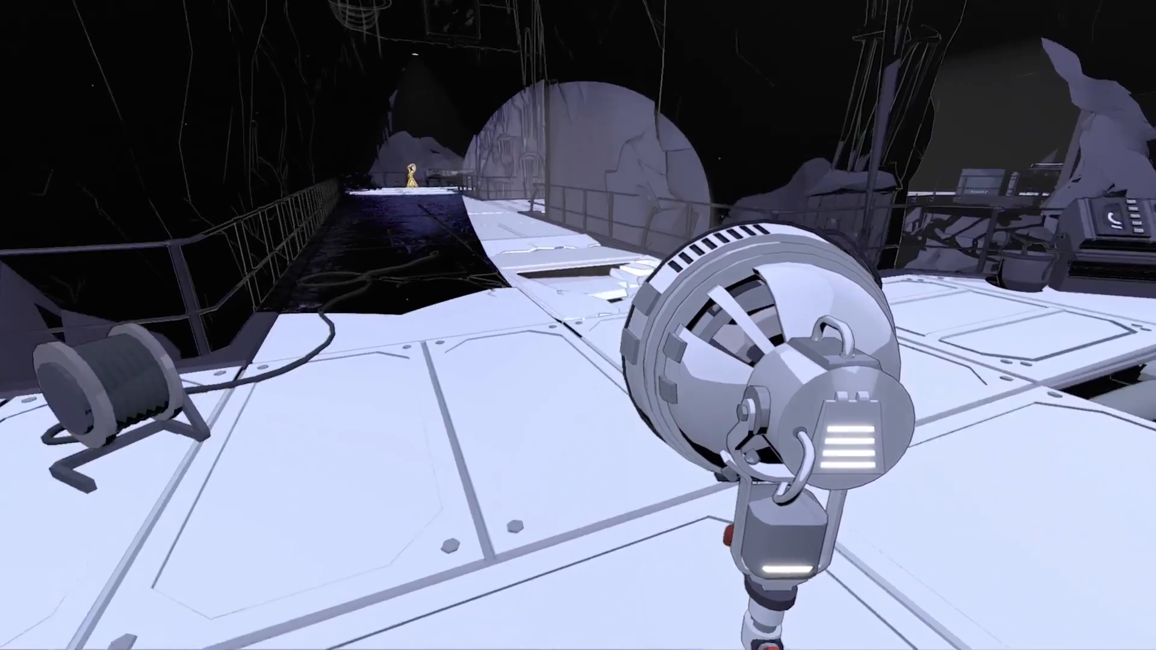
pyautogui.moveTo(578, 325)
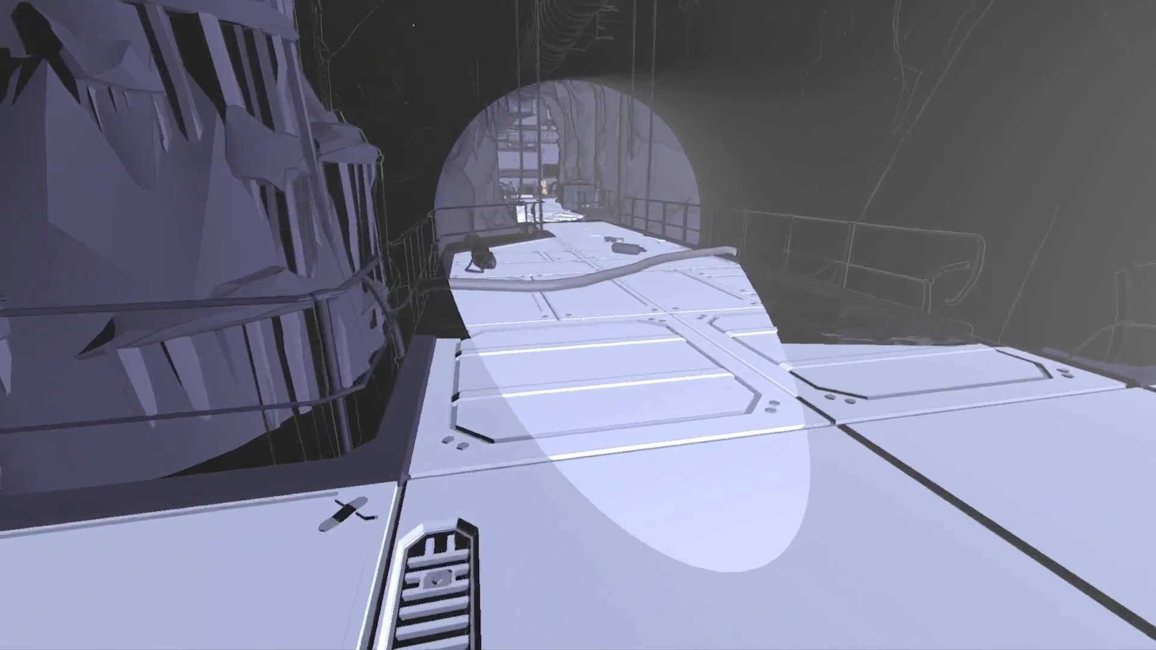
pyautogui.moveTo(579, 325)
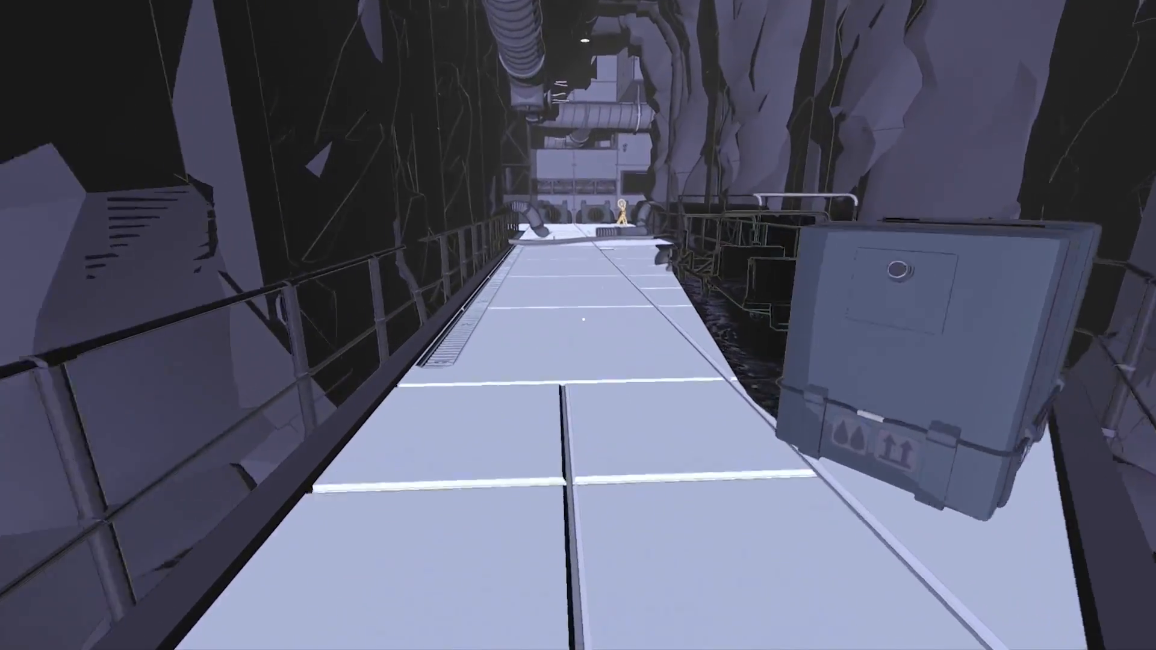
pyautogui.press('w')
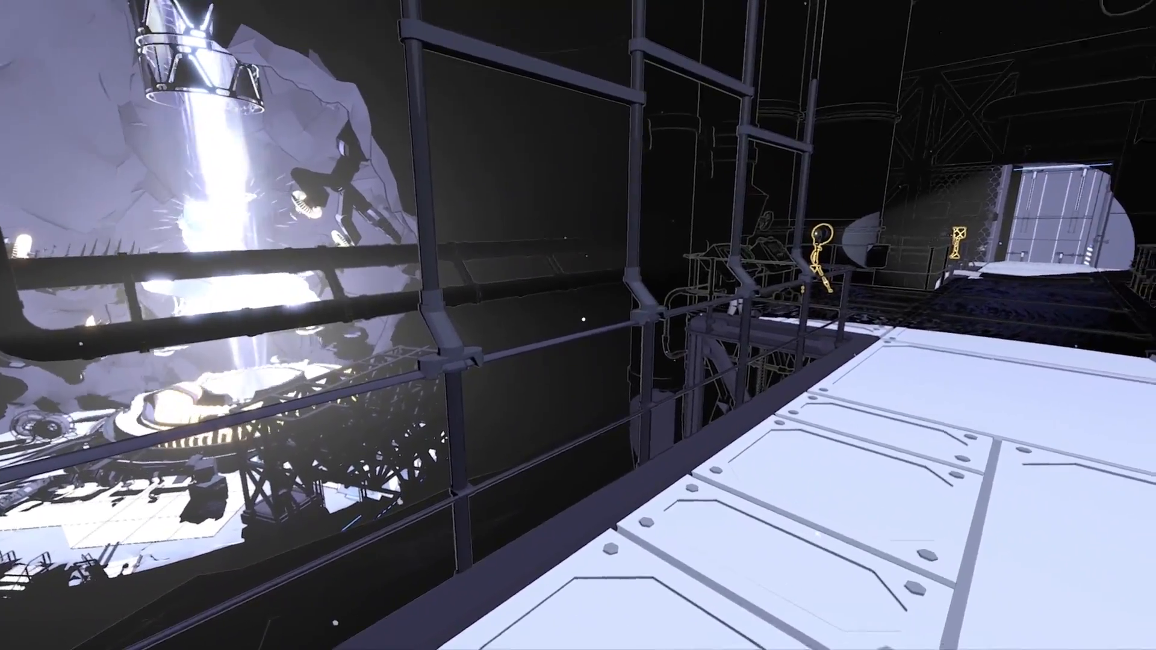
pyautogui.moveTo(578, 326)
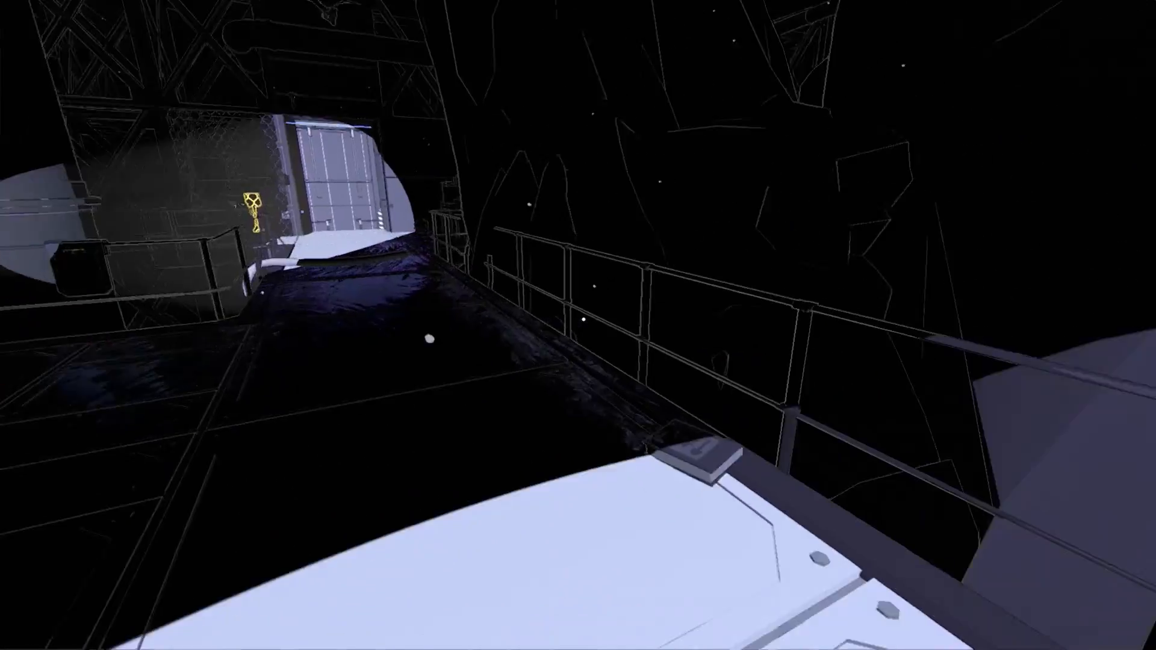
pyautogui.moveTo(578, 325)
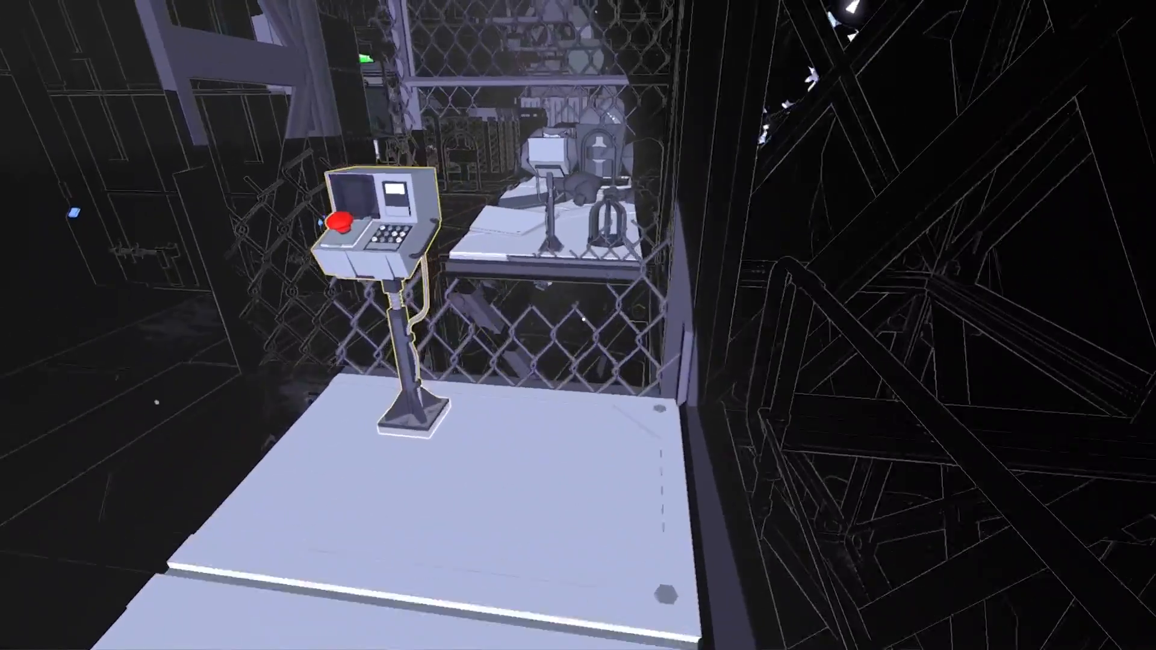
pyautogui.moveTo(578, 325)
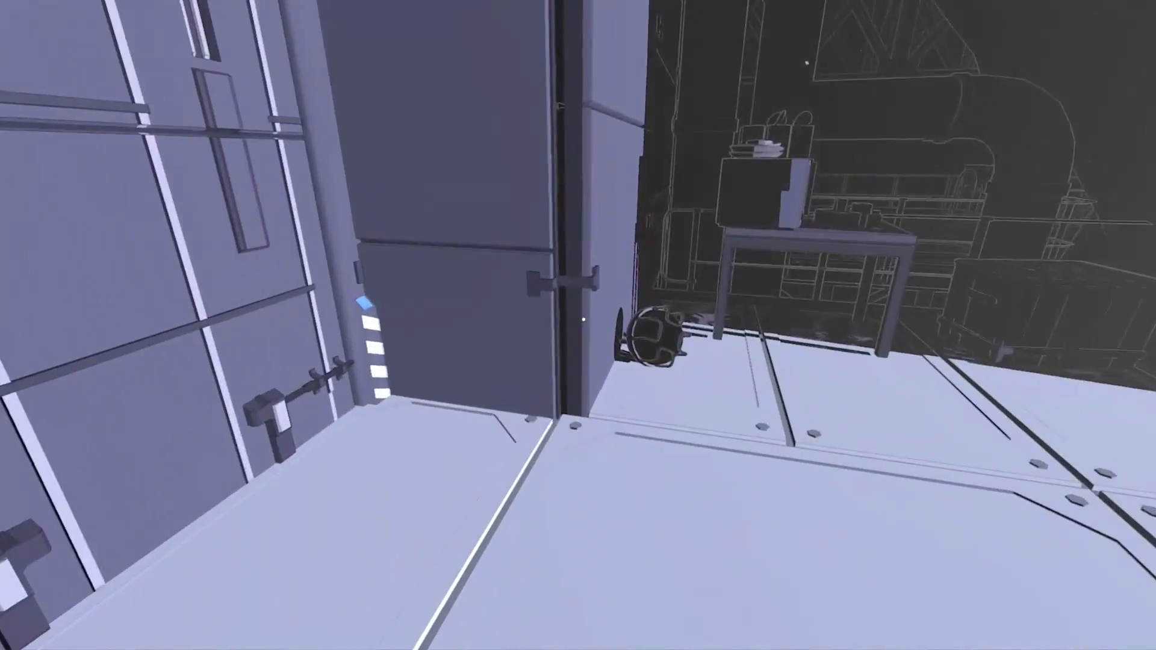
pyautogui.moveTo(578, 325)
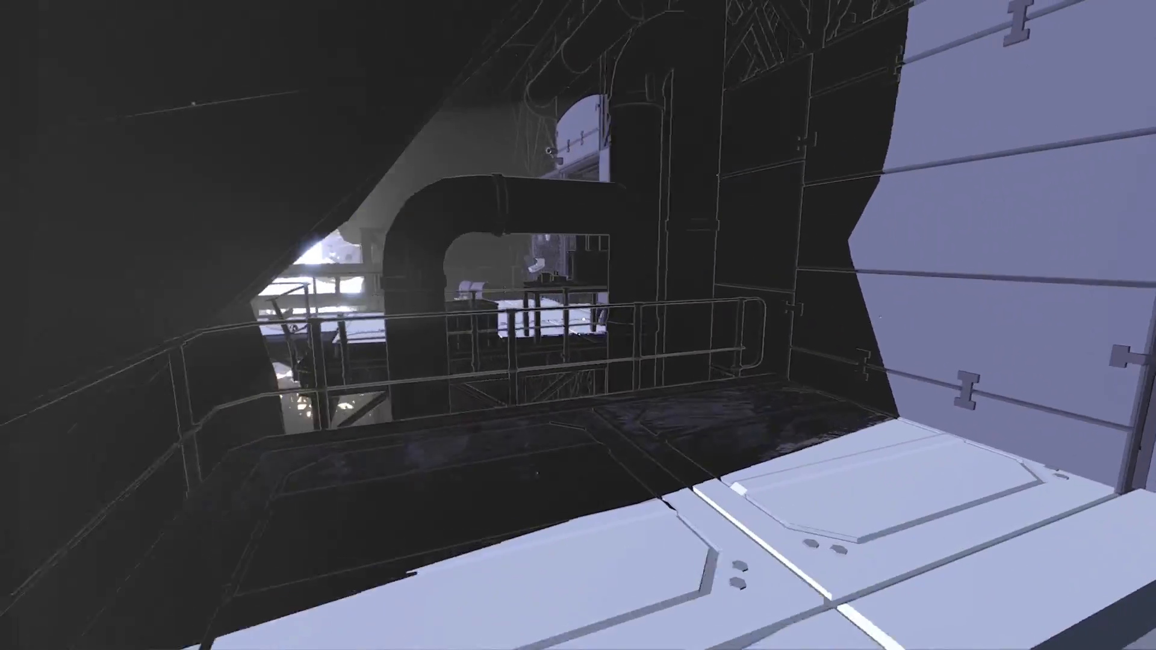
pyautogui.moveTo(578, 325)
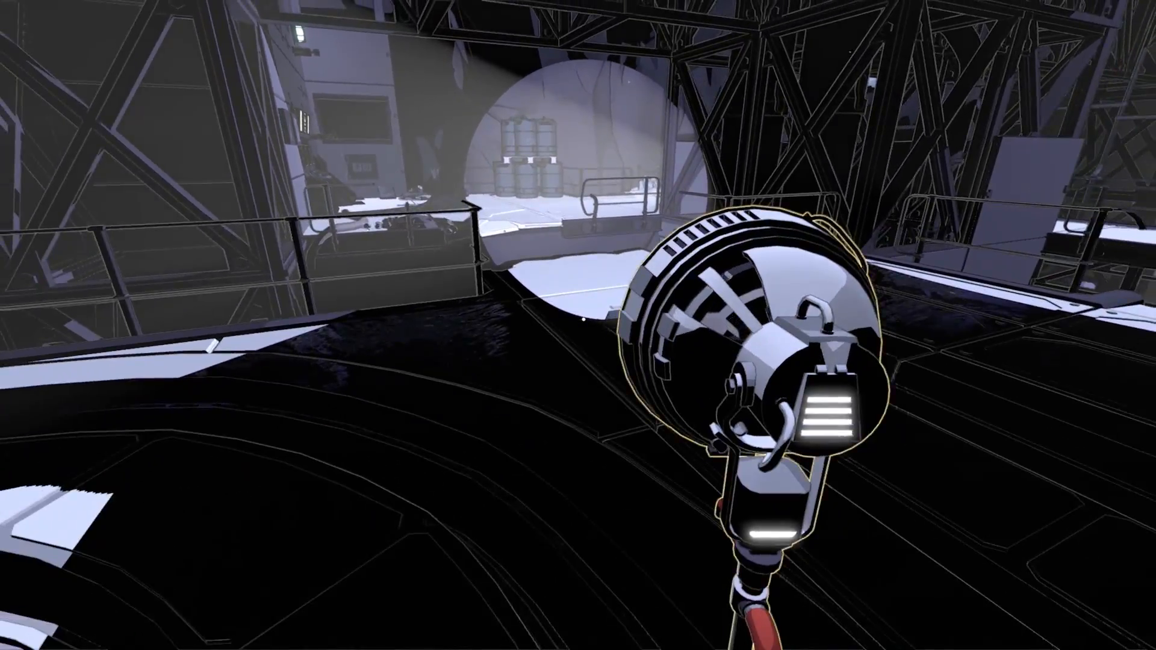
pyautogui.moveTo(579, 325)
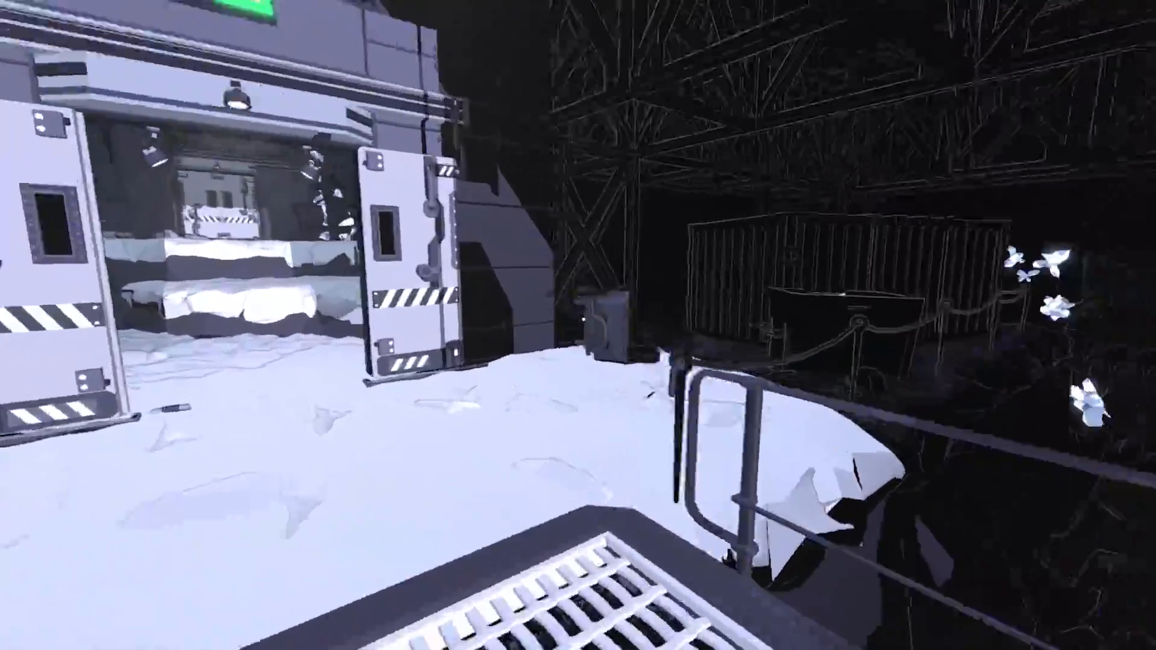
pyautogui.moveTo(578, 325)
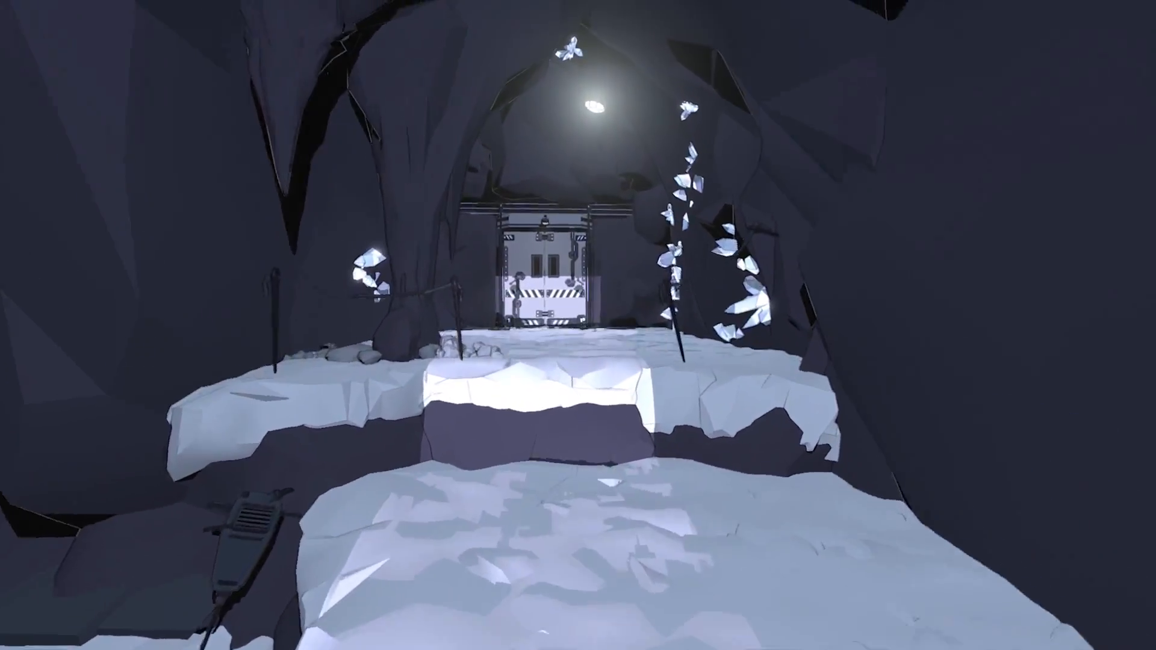